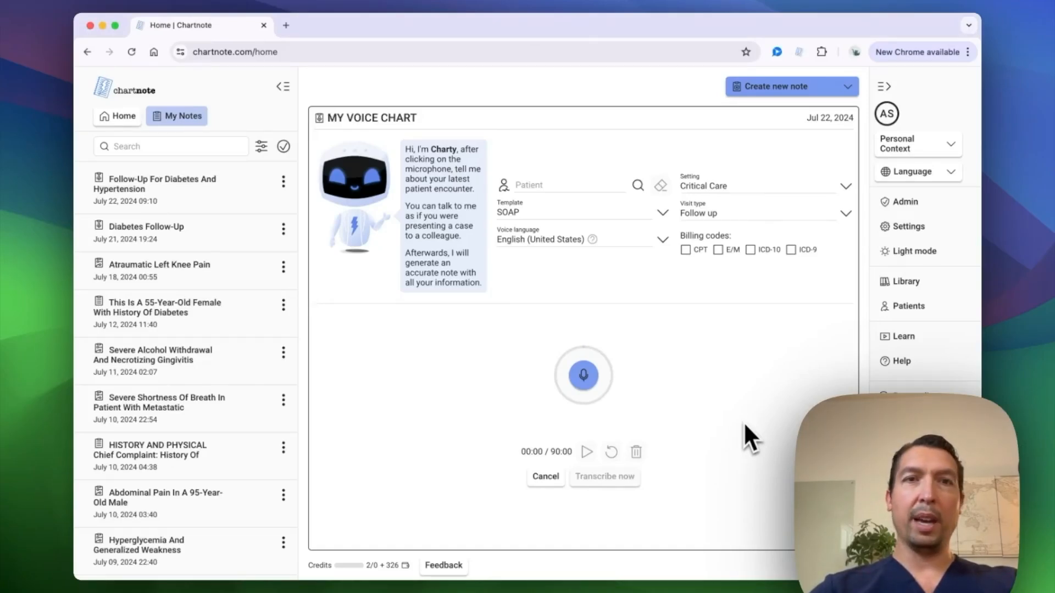
pyautogui.moveTo(310, 233)
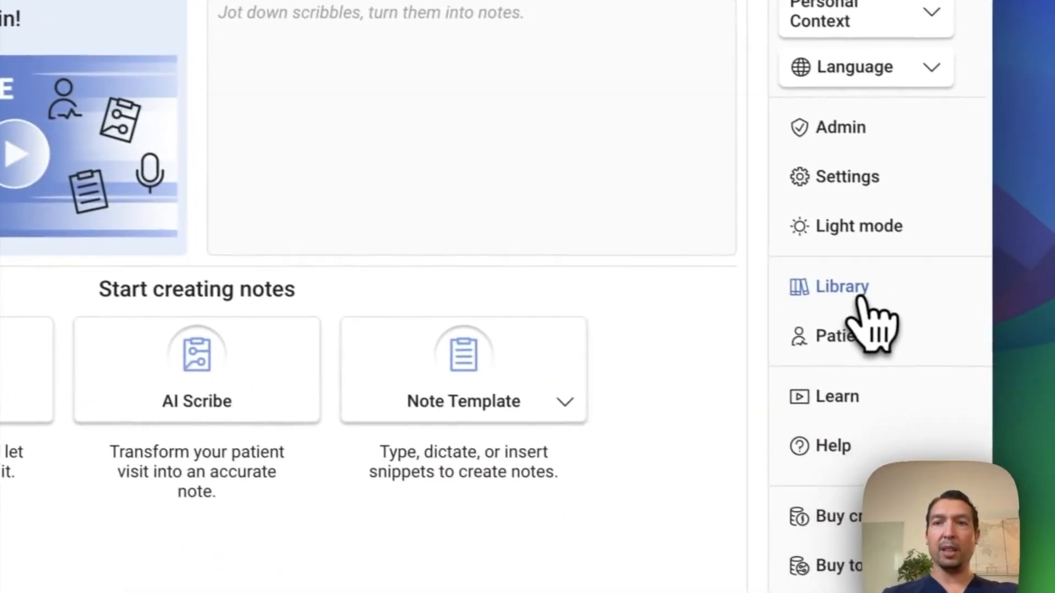
# - Create AI note template 'my SOAP note 2' with a Family Medicine physician style instruction
pyautogui.click(842, 285)
pyautogui.write('my')
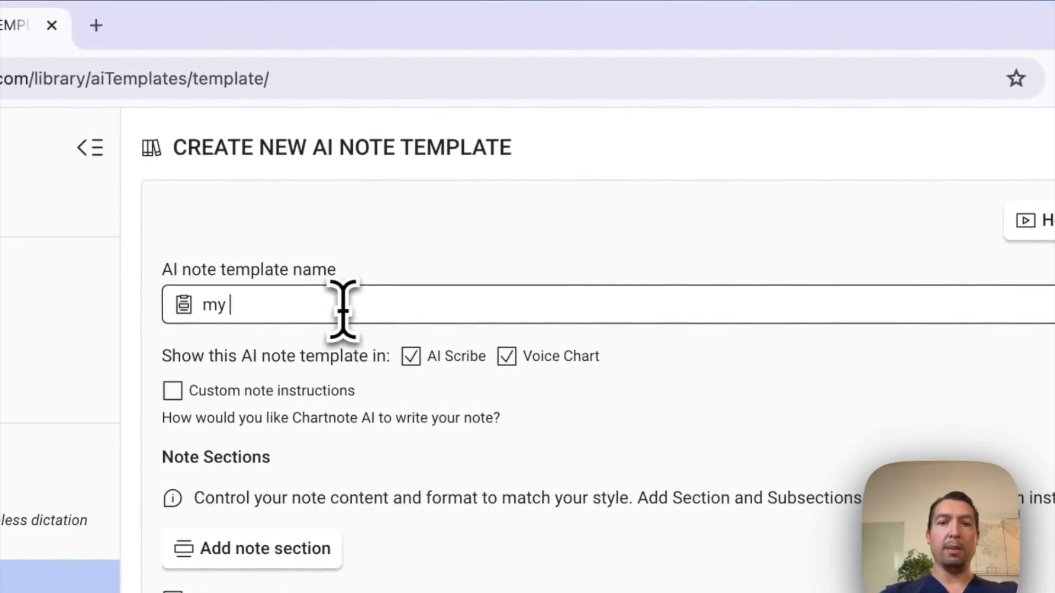
pyautogui.write('SOAP note 2')
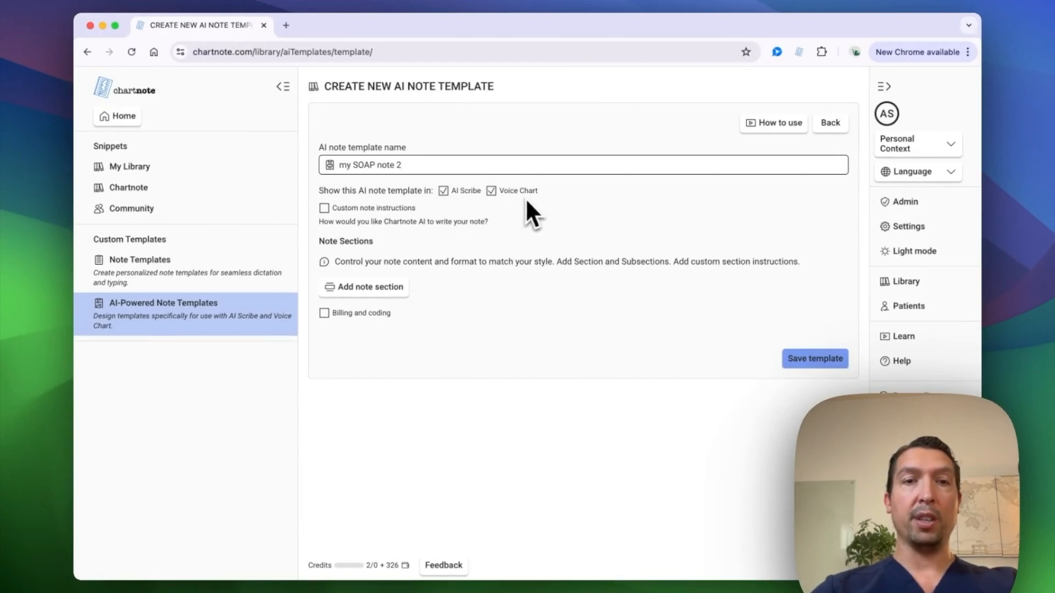
pyautogui.click(323, 208)
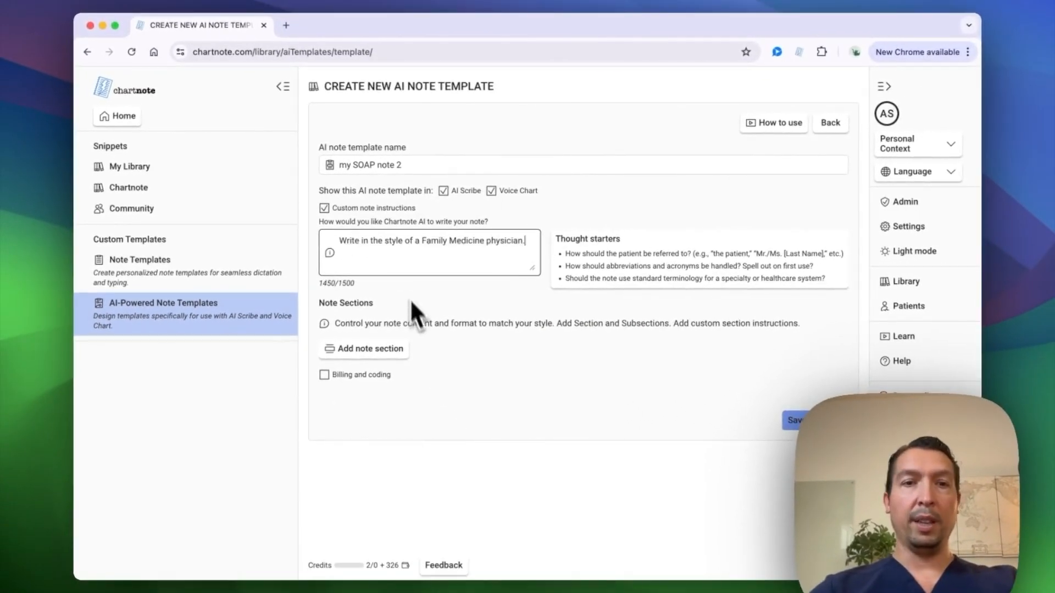
pyautogui.moveTo(429, 352)
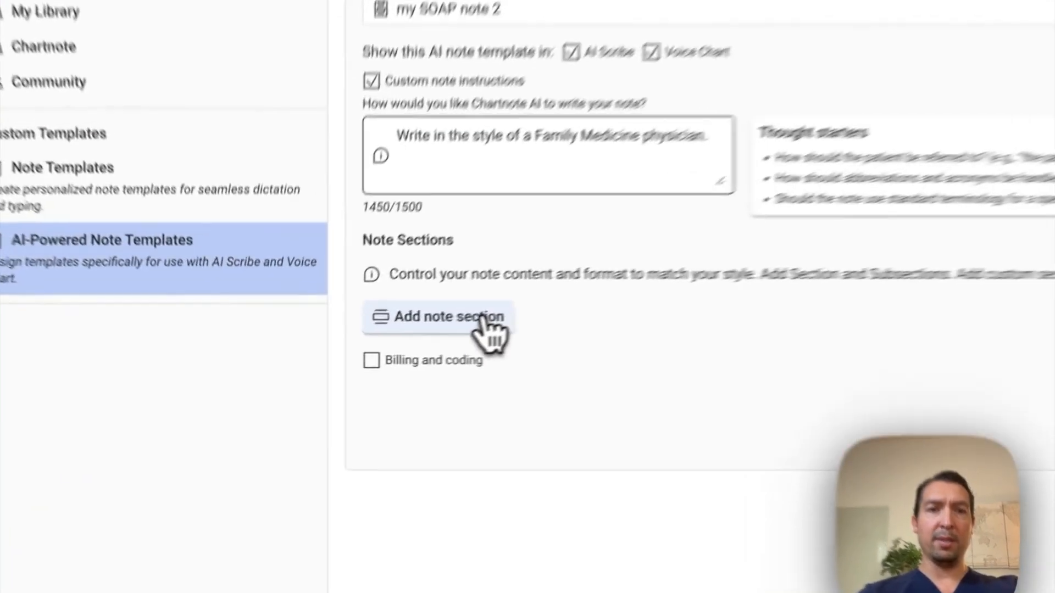
# - Add a Subjective section with single-paragraph instructions and Medication Review and Past Medical History subsections
pyautogui.click(444, 317)
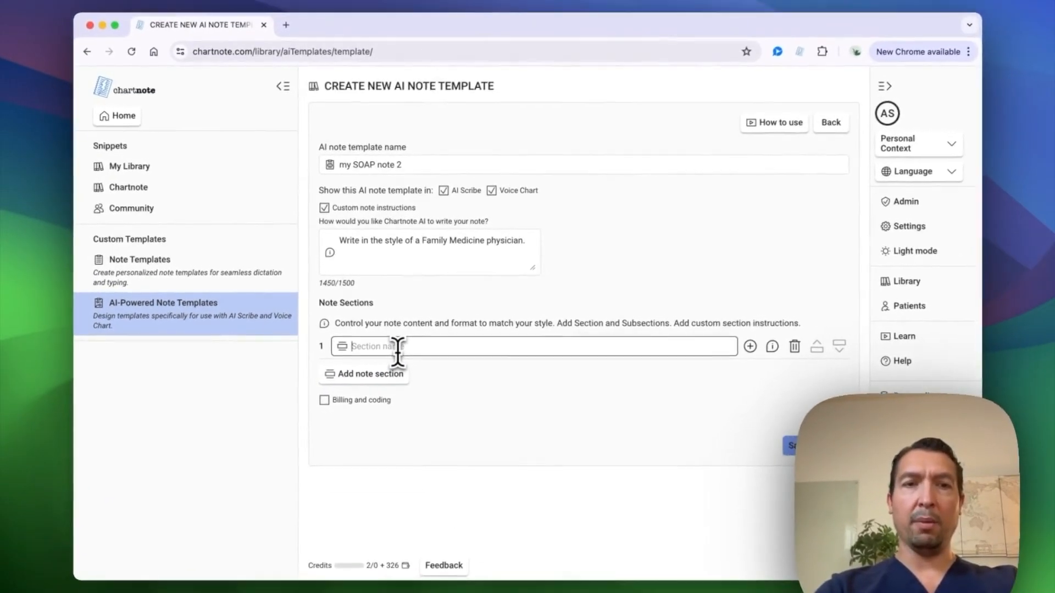
pyautogui.write('Subjective')
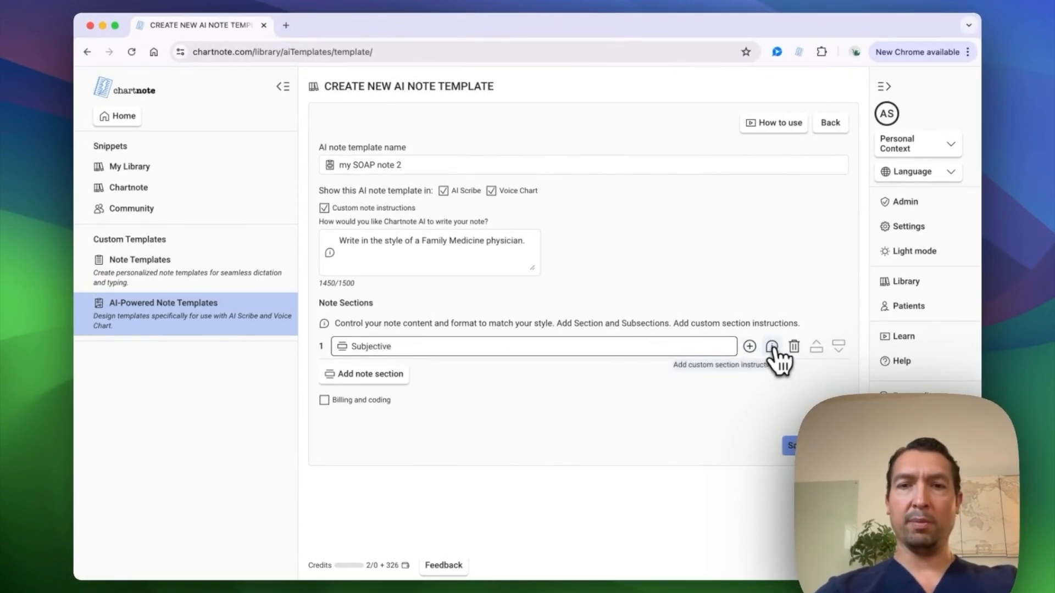
pyautogui.click(771, 346)
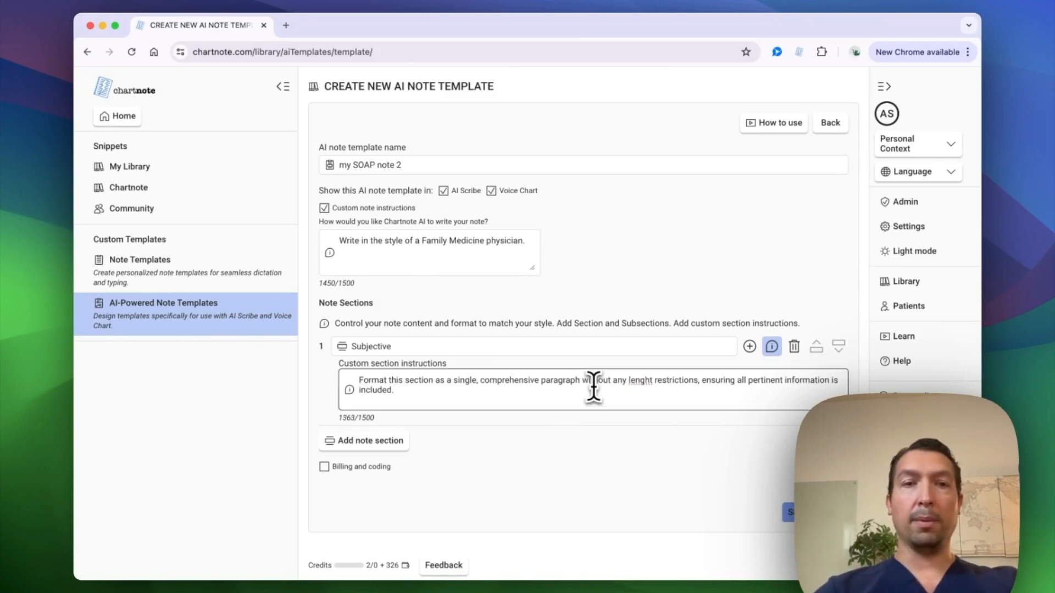
pyautogui.click(837, 346)
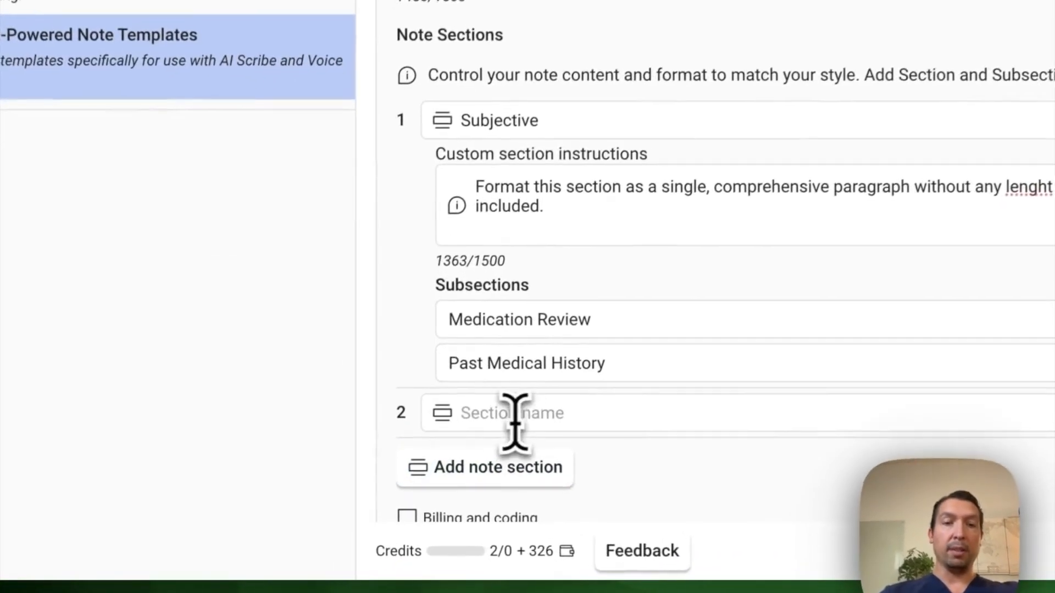
# - Add an Objective section with exam-finding instructions, a Vital Signs subsection, and an ICD-10 section
pyautogui.write('Objective')
pyautogui.write('Vital Signs')
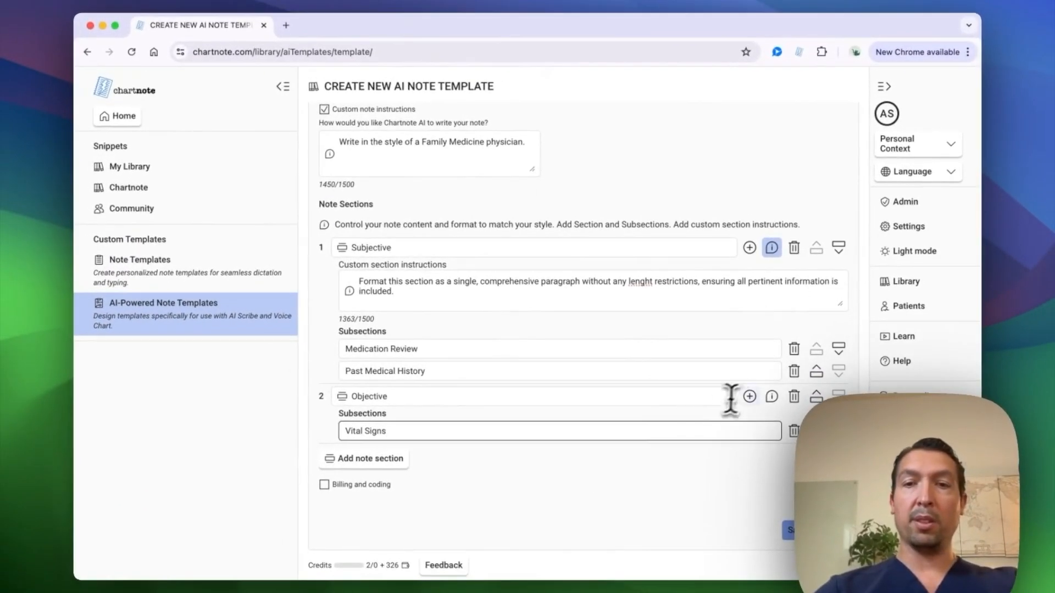
pyautogui.click(771, 396)
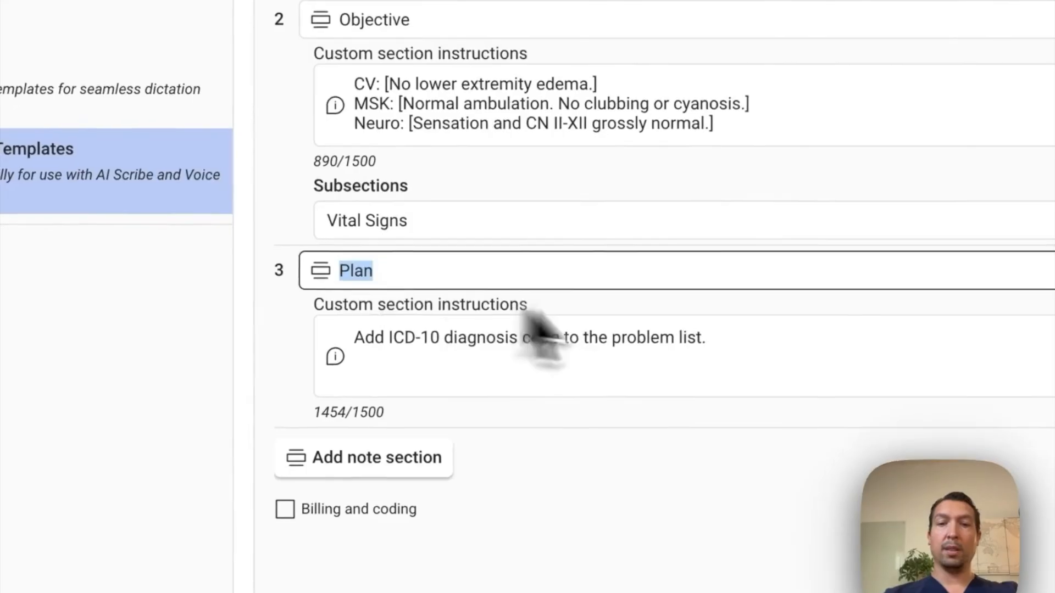
# - Add Assessment, a bulleted Plan, and Patient Instructions requesting a 6th-grade after-visit summary
pyautogui.write('Assessment')
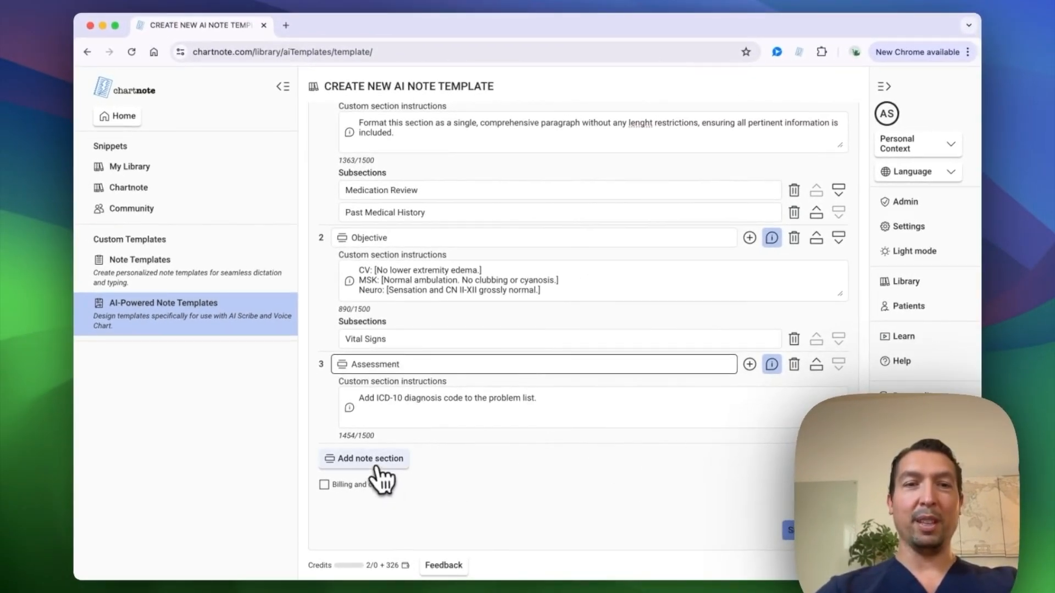
pyautogui.click(365, 458)
pyautogui.write('Plan')
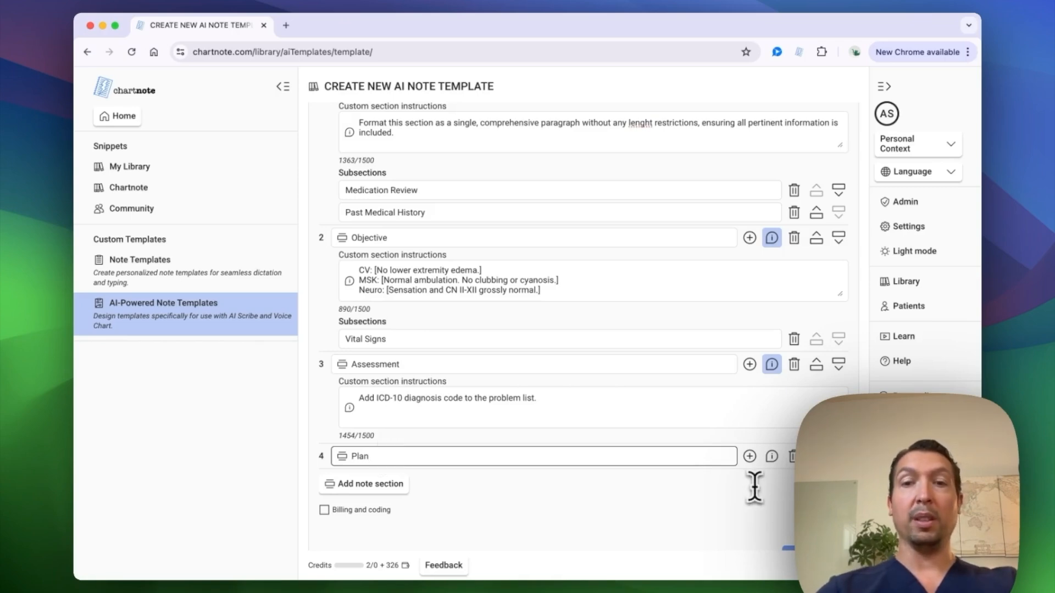
pyautogui.scroll(-3)
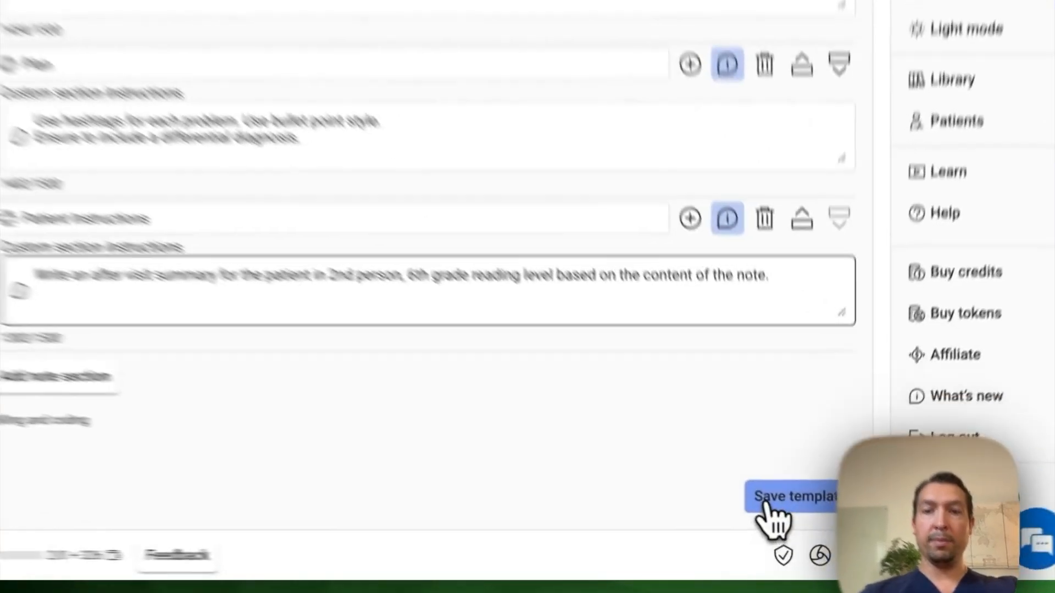
# - Save the template and start a new Voice Chart note from Home
pyautogui.click(793, 496)
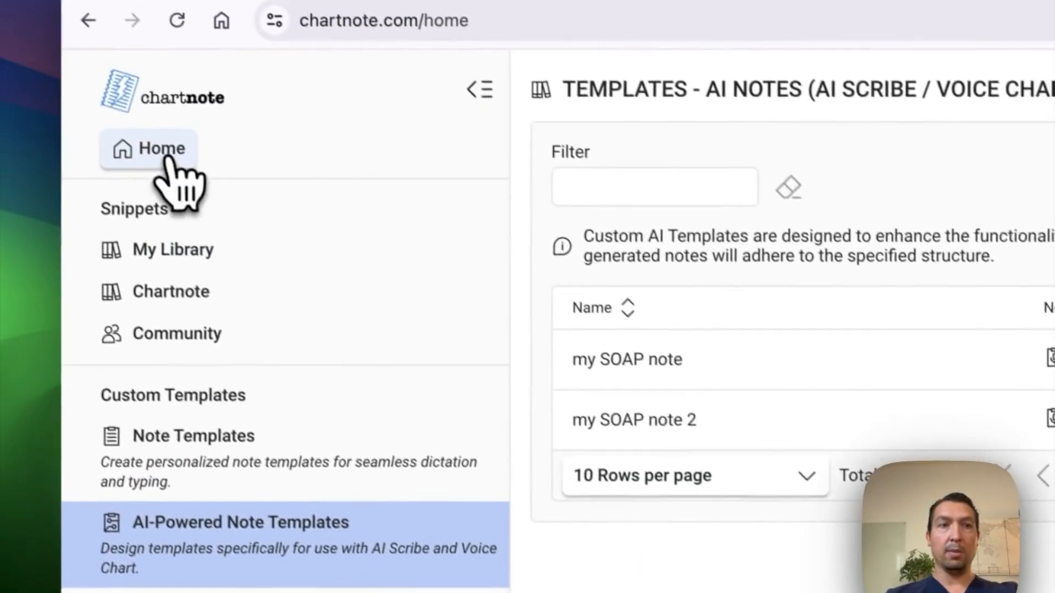
pyautogui.click(161, 149)
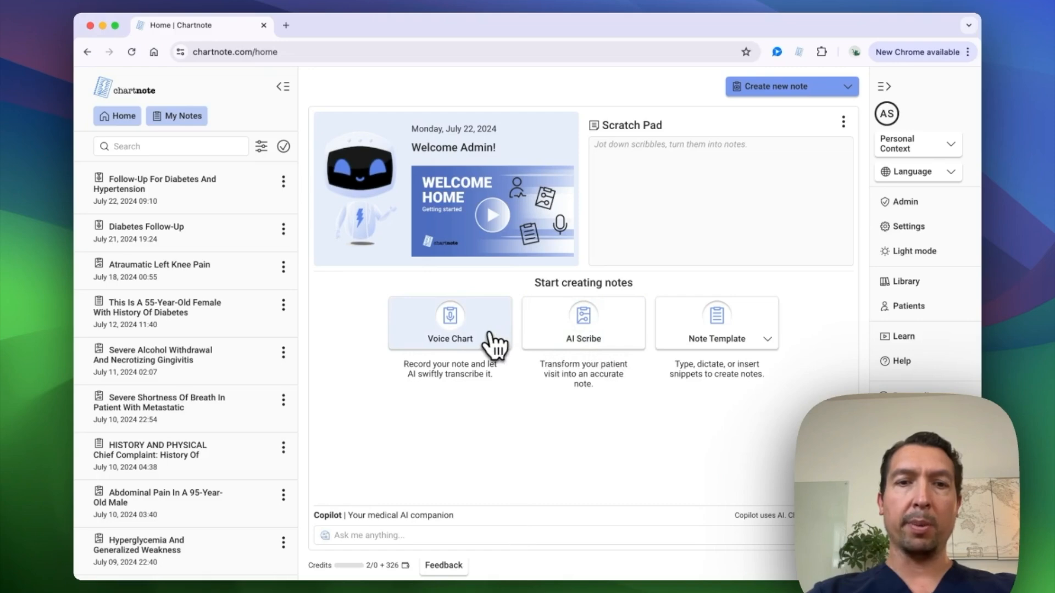
pyautogui.click(449, 323)
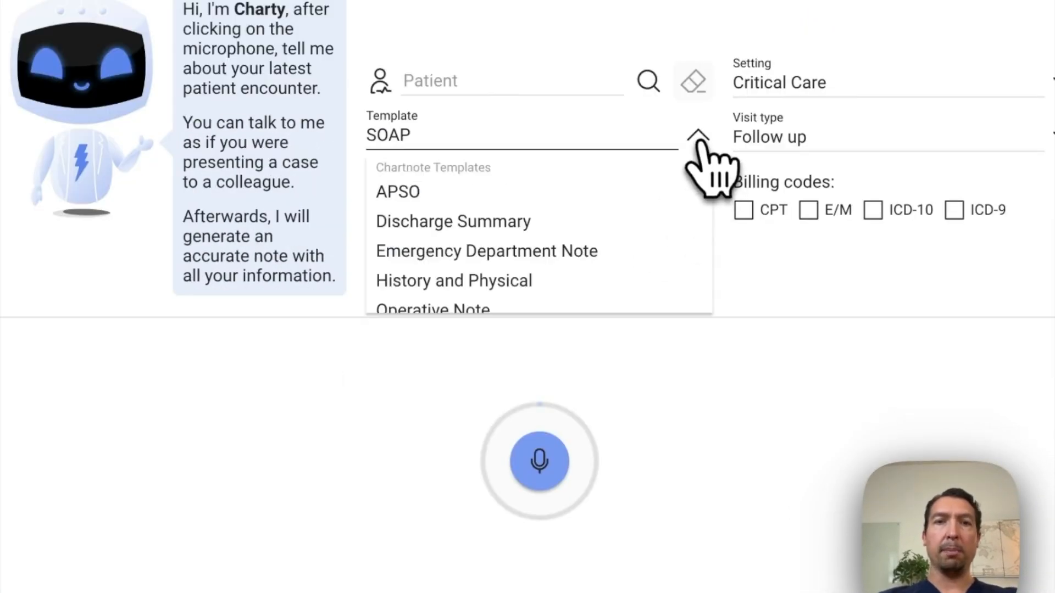
# - Select 'my SOAP note 2' as the Voice Chart note template
pyautogui.scroll(-3)
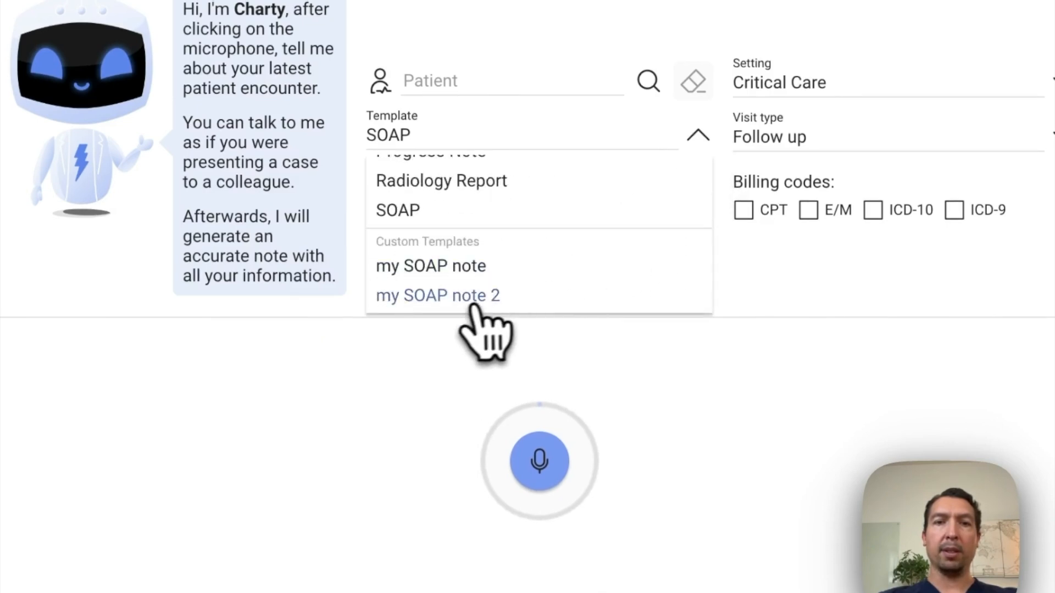
pyautogui.click(437, 296)
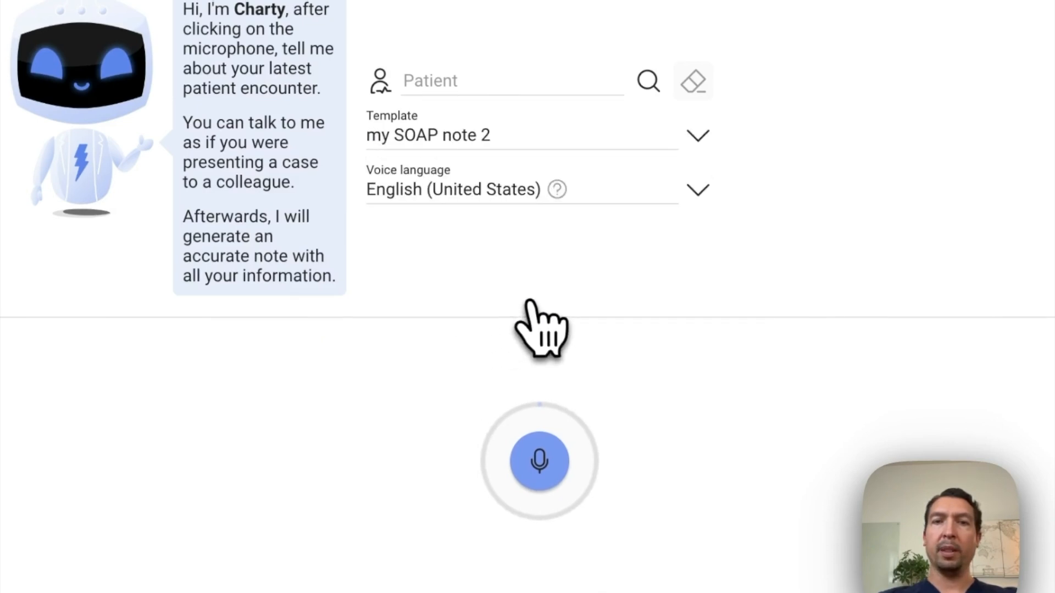
pyautogui.click(539, 462)
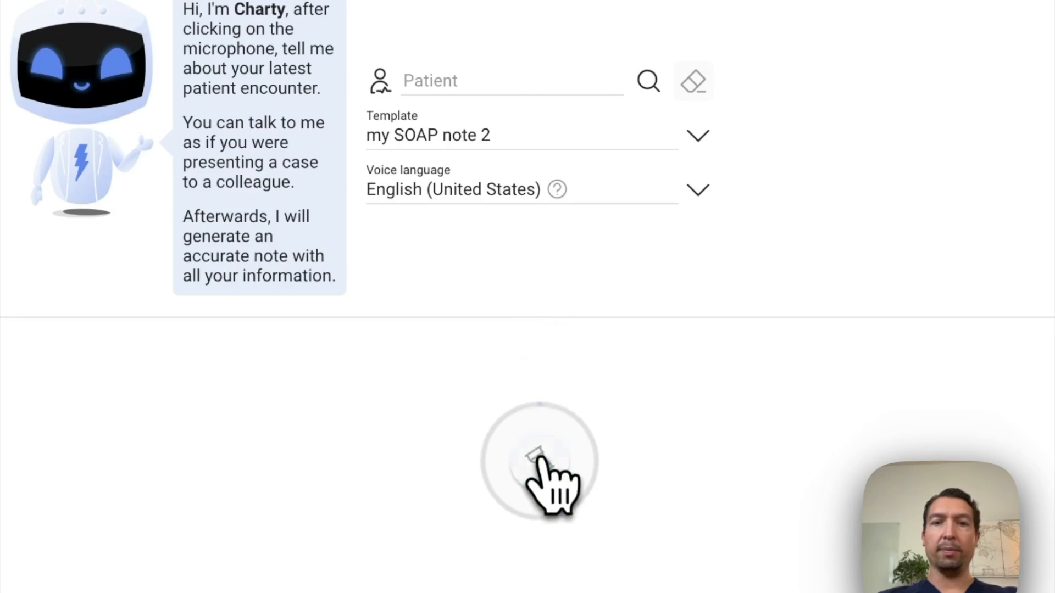
# - Record about a minute and a half of the dictated patient encounter
pyautogui.click(538, 455)
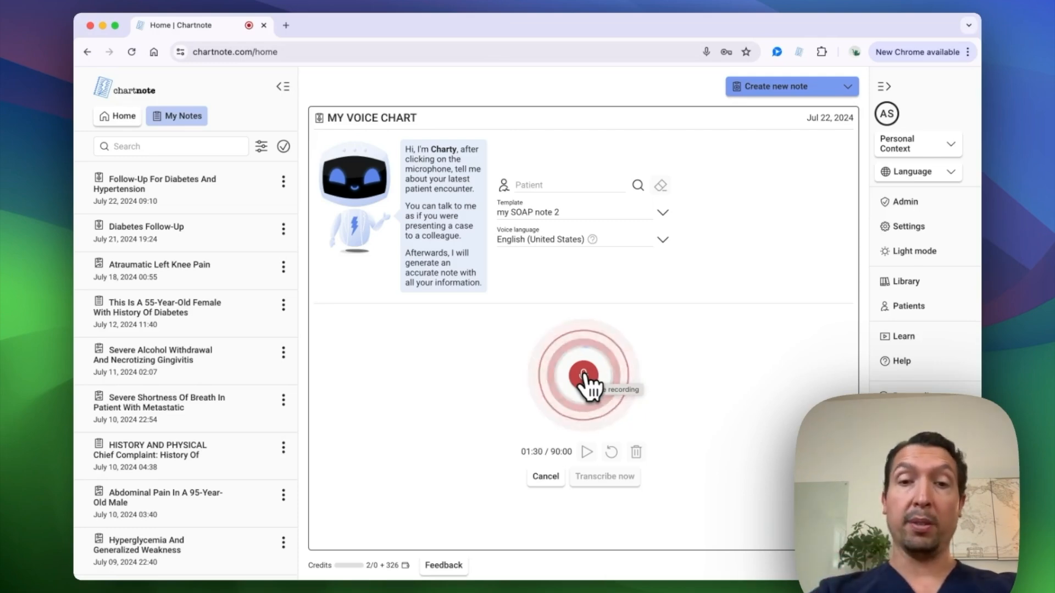
# - Stop the recording at 1:34 and send it for transcription
pyautogui.click(605, 477)
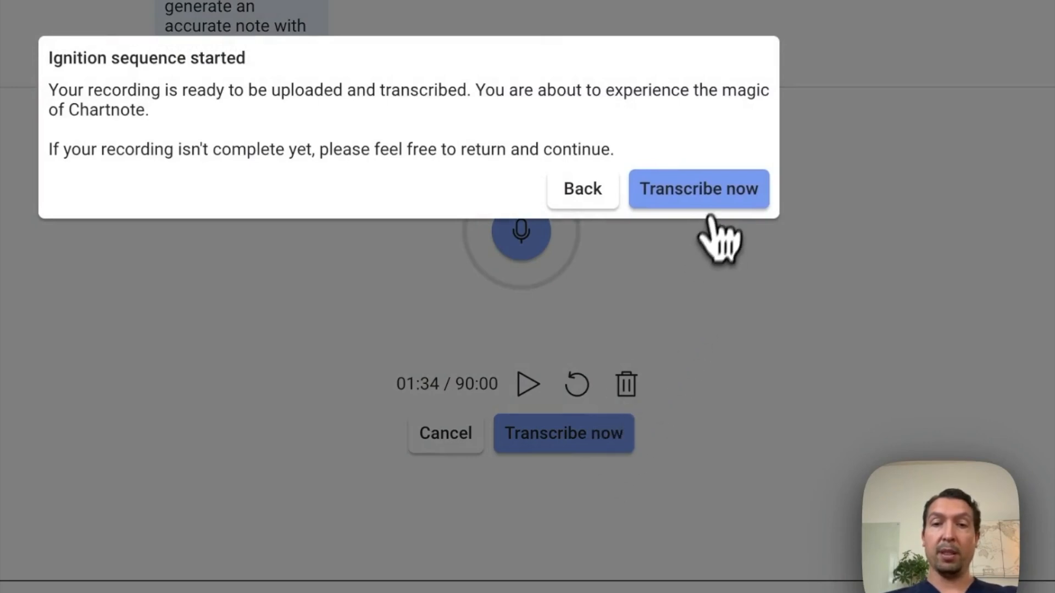
pyautogui.click(699, 189)
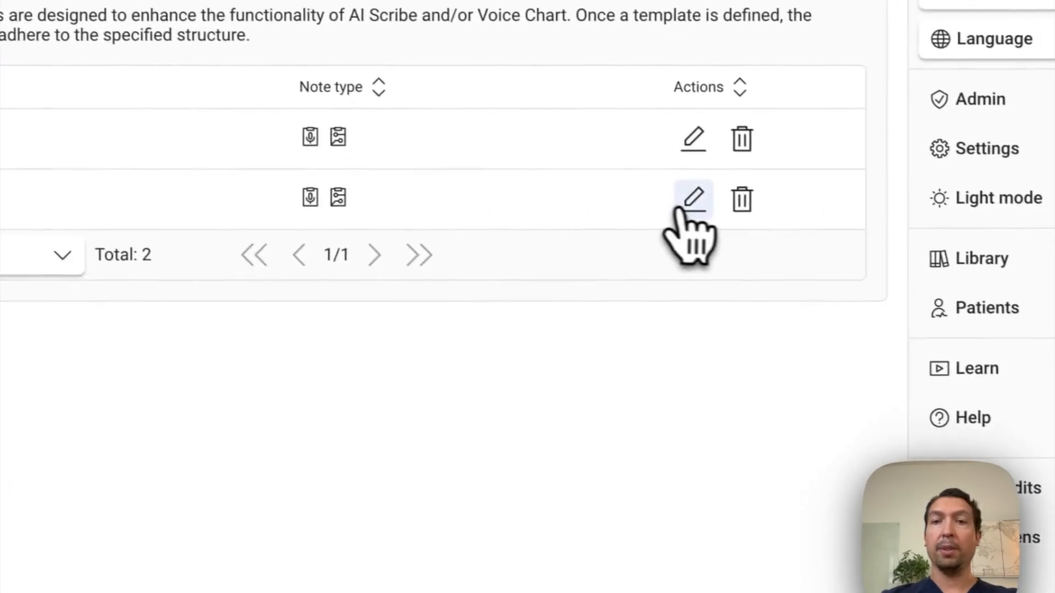
# - Reopen 'my SOAP note 2' for editing from the AI-Powered Note Templates library
pyautogui.click(692, 198)
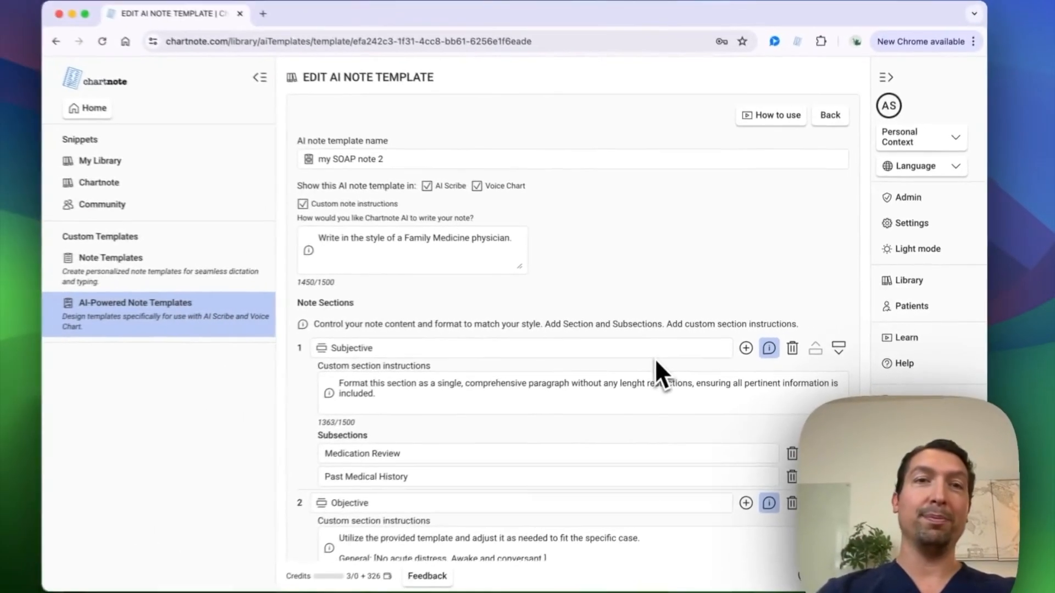